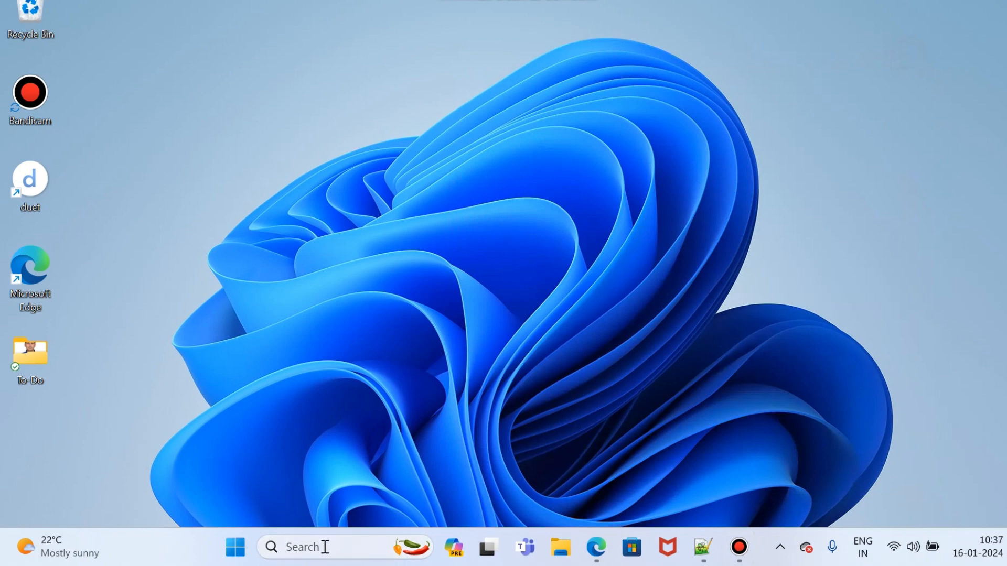
# - Search Windows for "power" and open Edit power plan for the Balanced plan
pyautogui.click(302, 547)
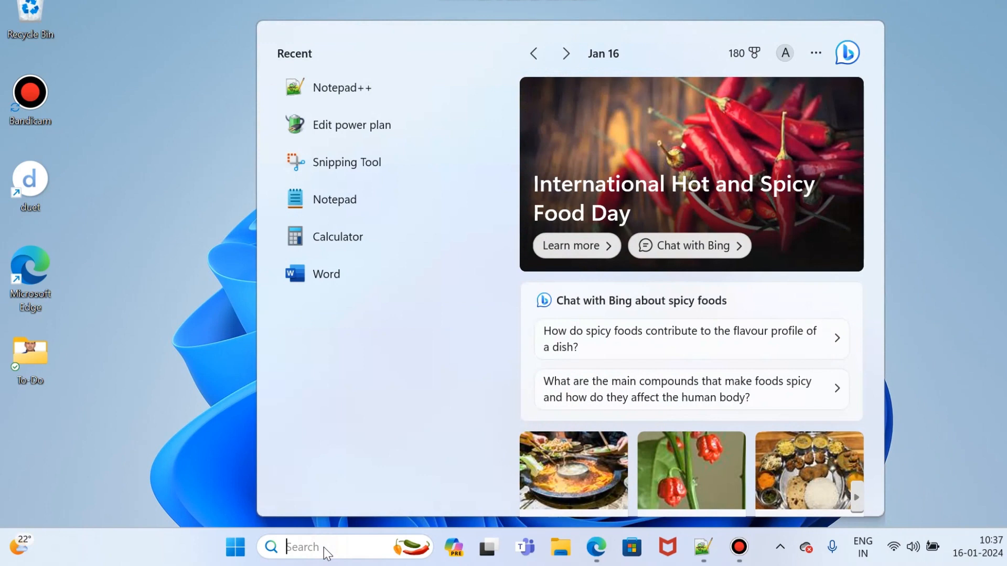
pyautogui.write('powerPoint')
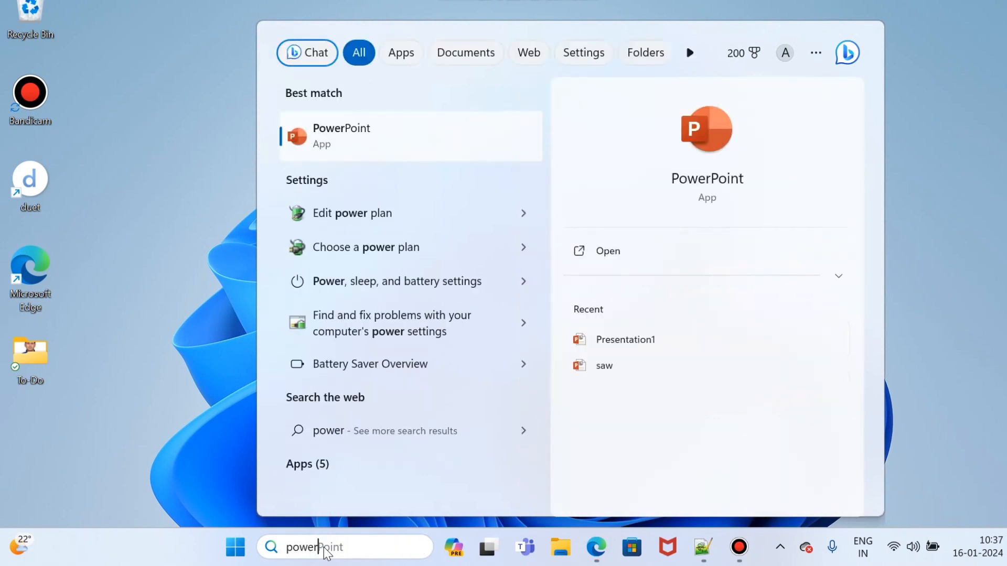
pyautogui.moveTo(374, 222)
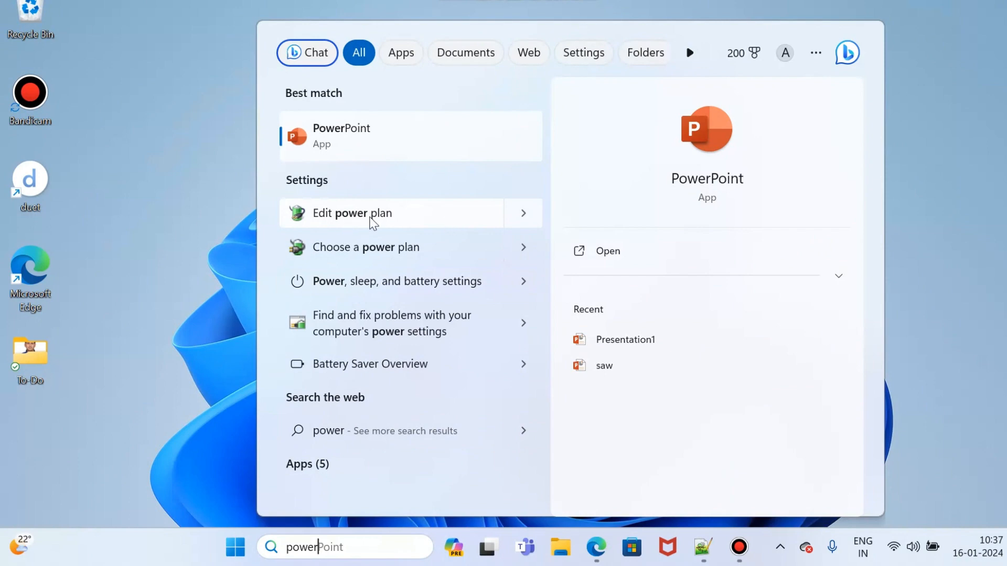
pyautogui.click(352, 213)
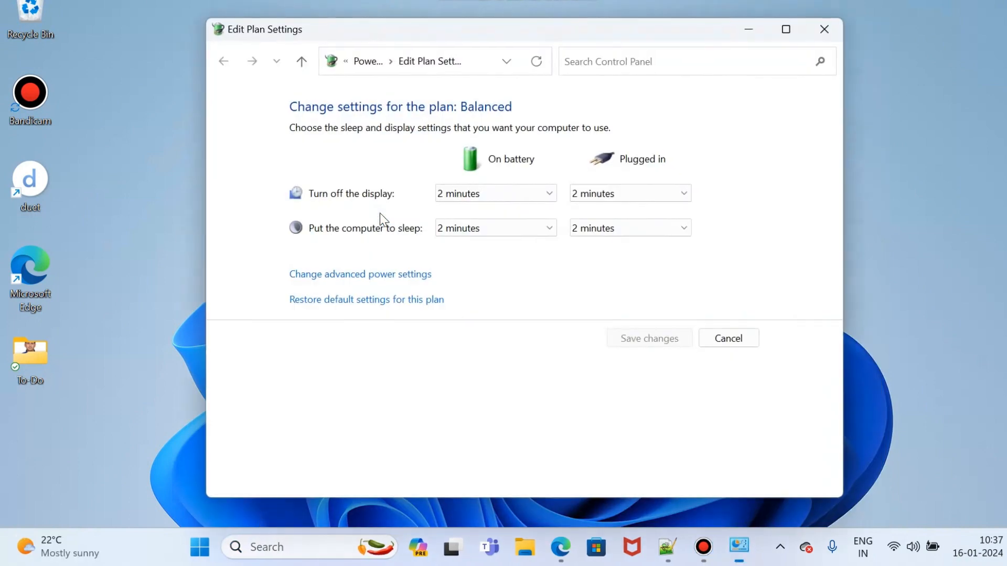
pyautogui.moveTo(360, 274)
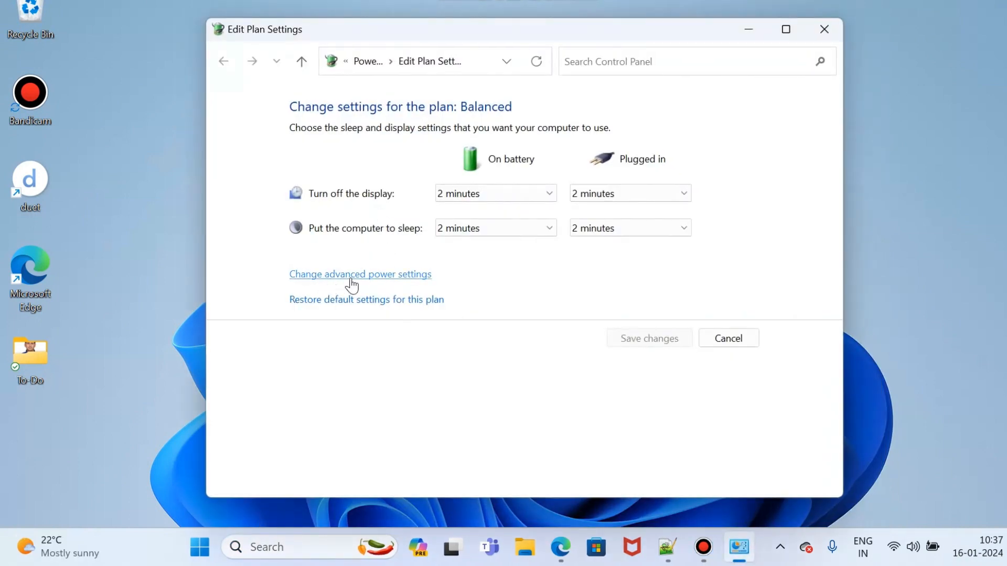
# - Open advanced power settings and expand Processor power management and Minimum processor state (5%)
pyautogui.click(360, 275)
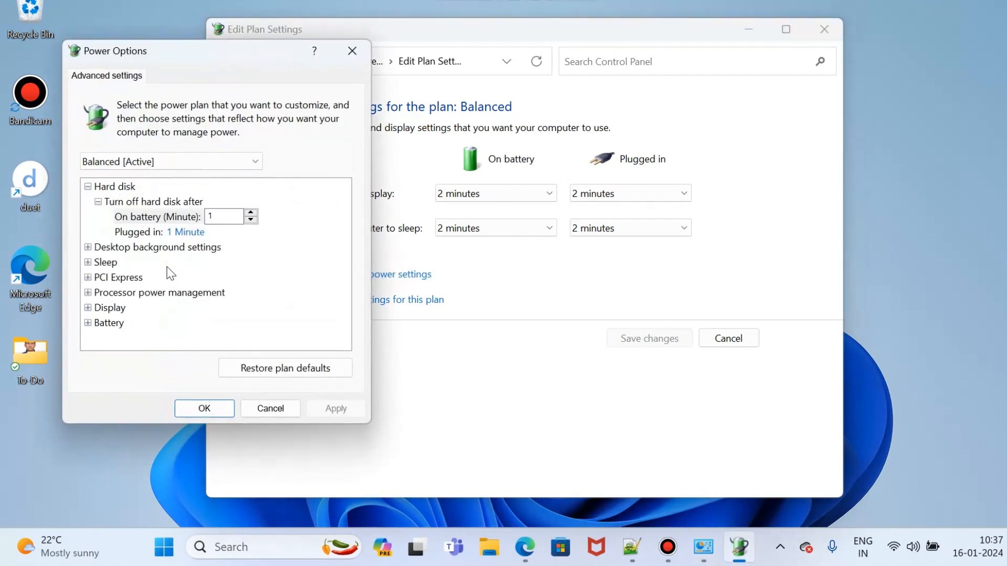
pyautogui.moveTo(158, 279)
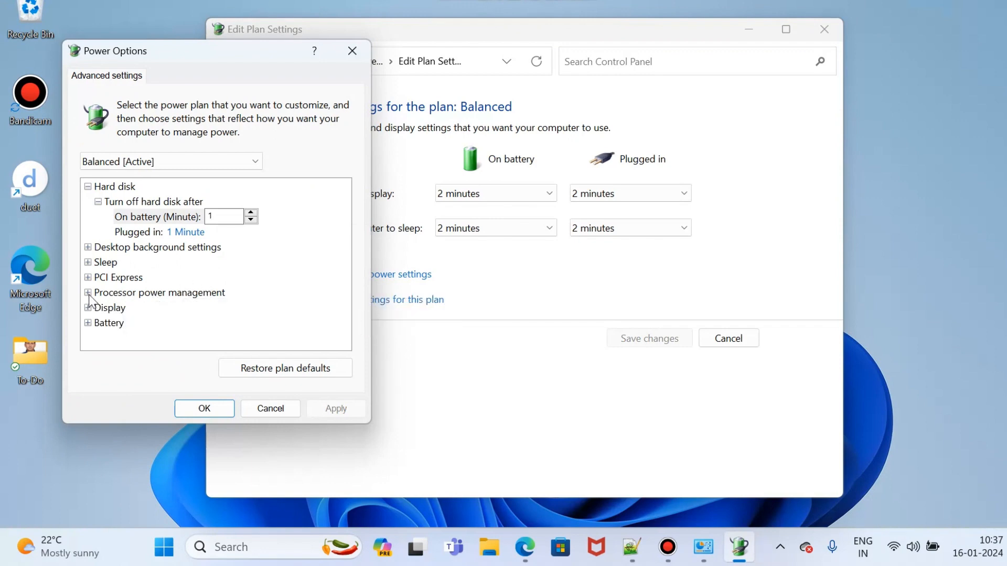
pyautogui.click(88, 293)
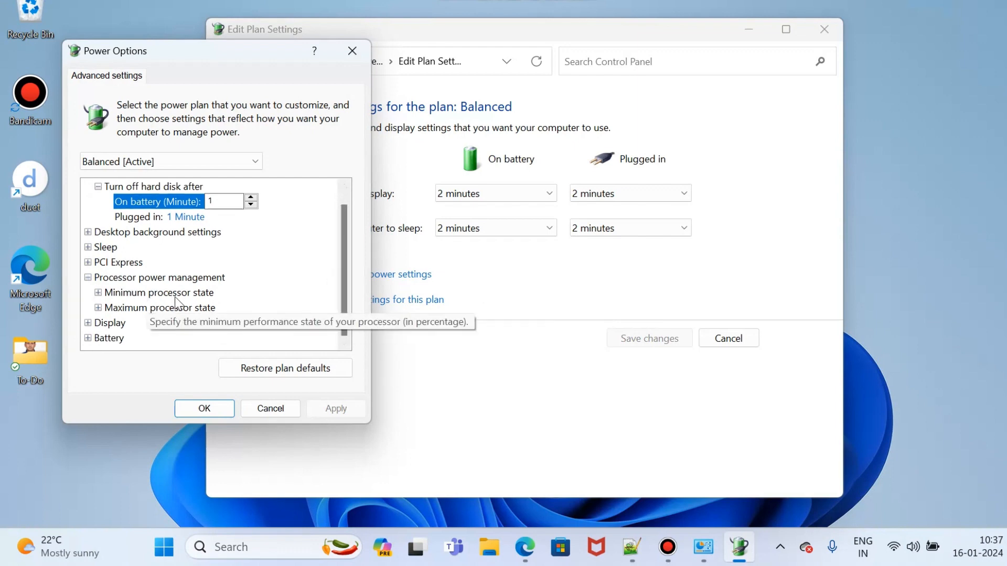
pyautogui.moveTo(154, 303)
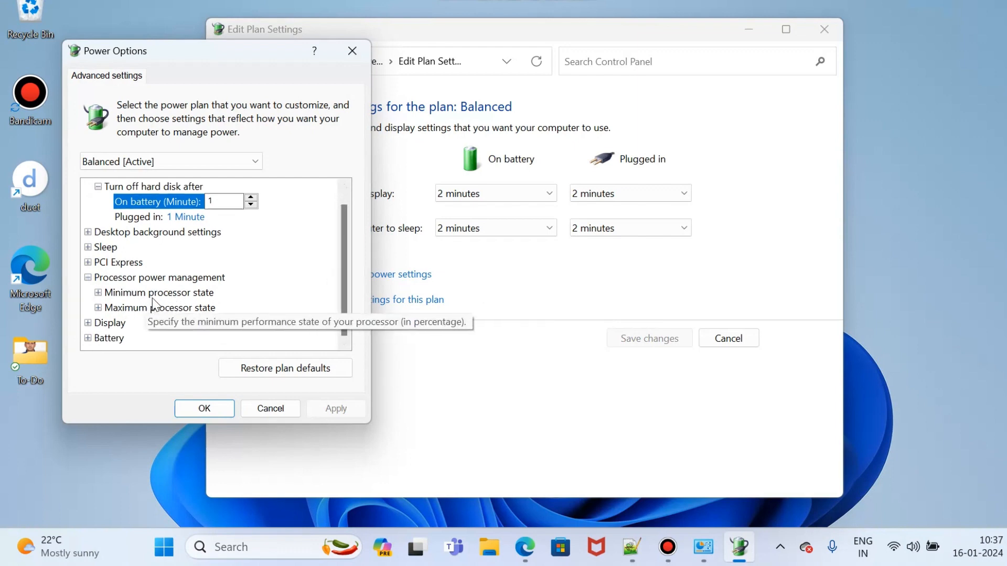
pyautogui.moveTo(247, 312)
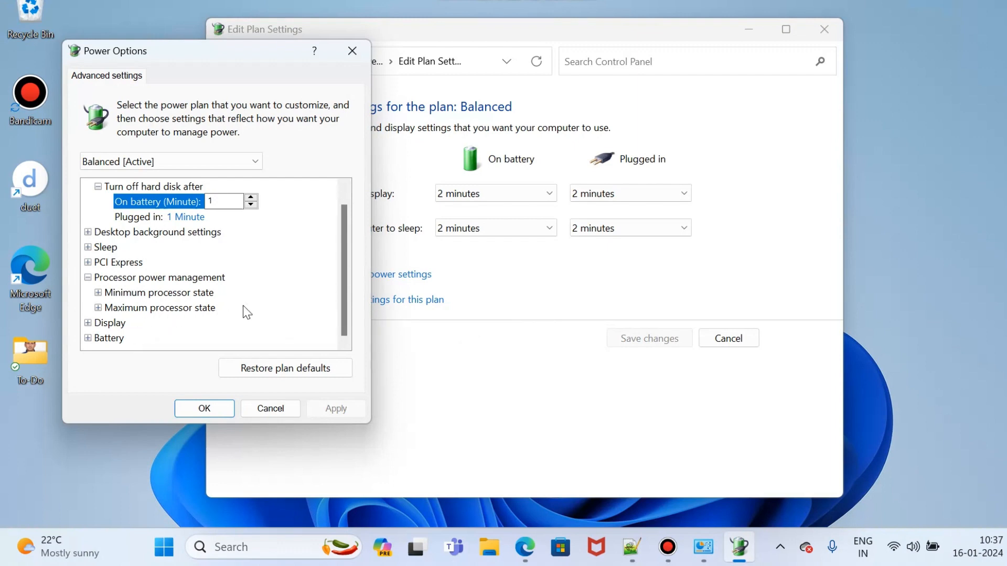
pyautogui.click(98, 293)
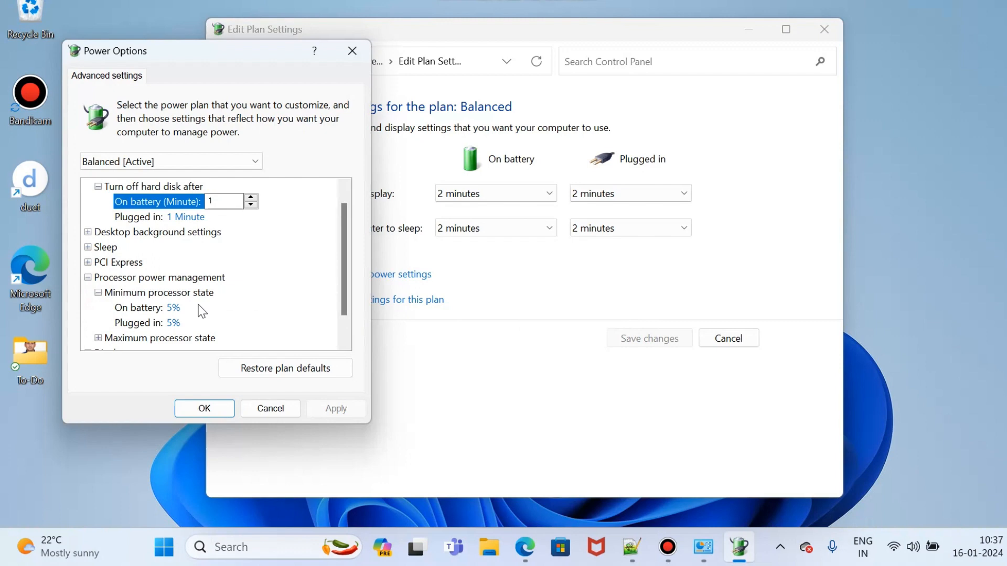
pyautogui.moveTo(194, 314)
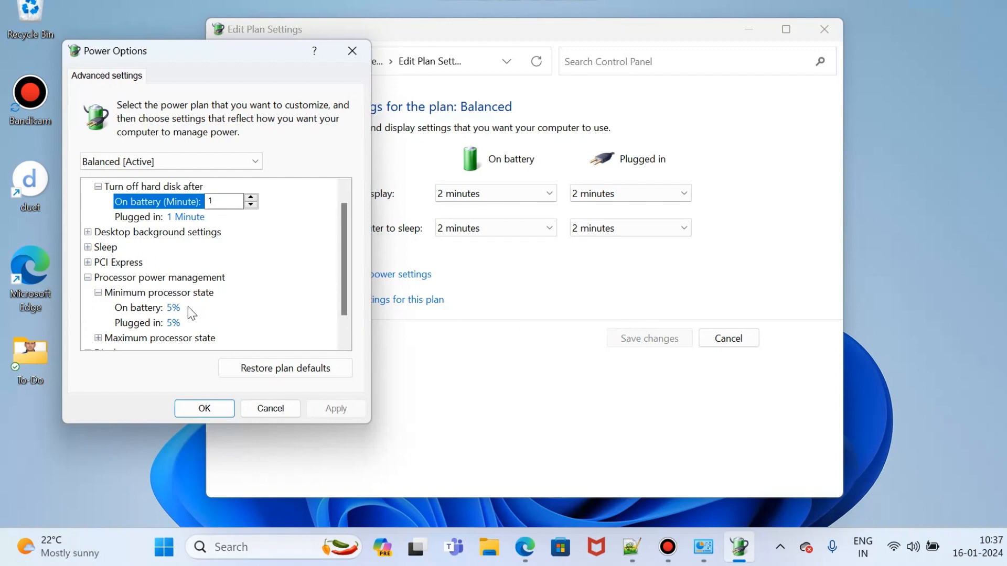
pyautogui.moveTo(186, 329)
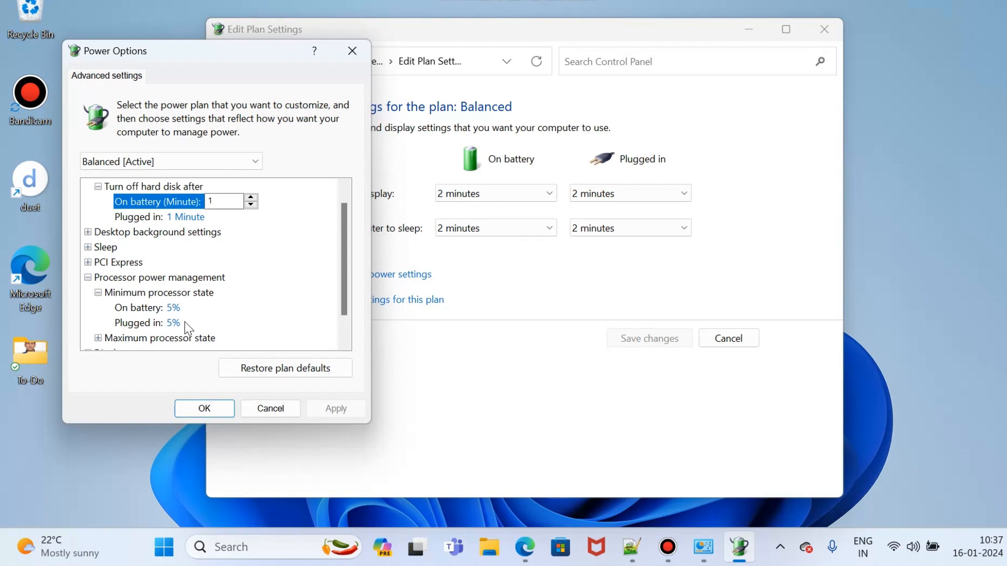
pyautogui.moveTo(179, 316)
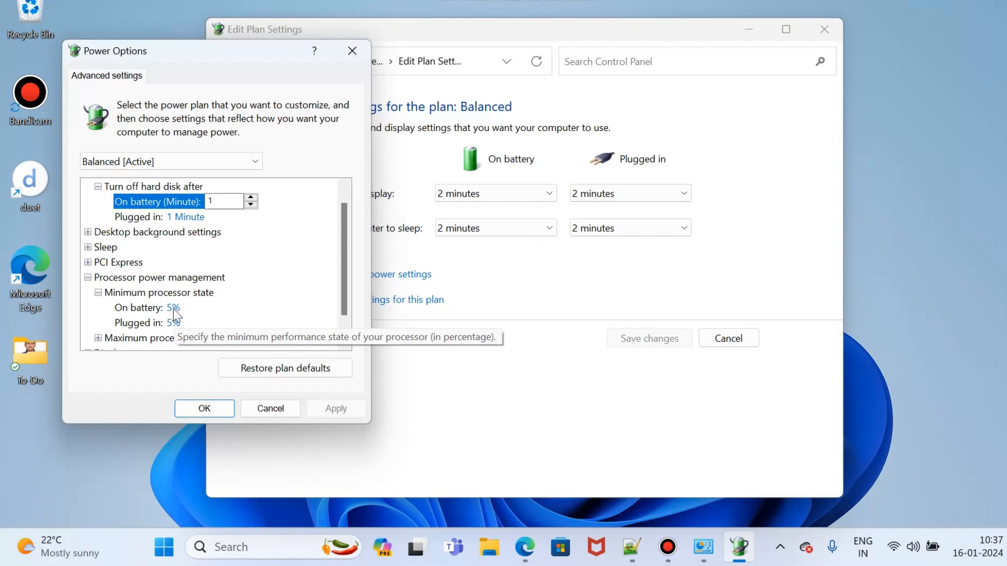
pyautogui.moveTo(187, 322)
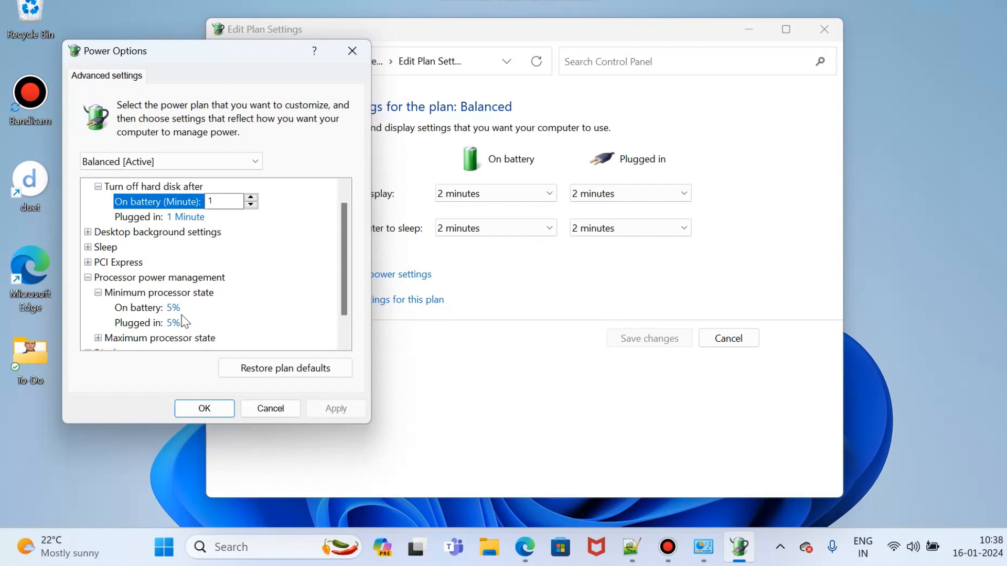
# - Enter 10% for on-battery minimum processor state, then cancel the advanced settings dialog
pyautogui.scroll(-3)
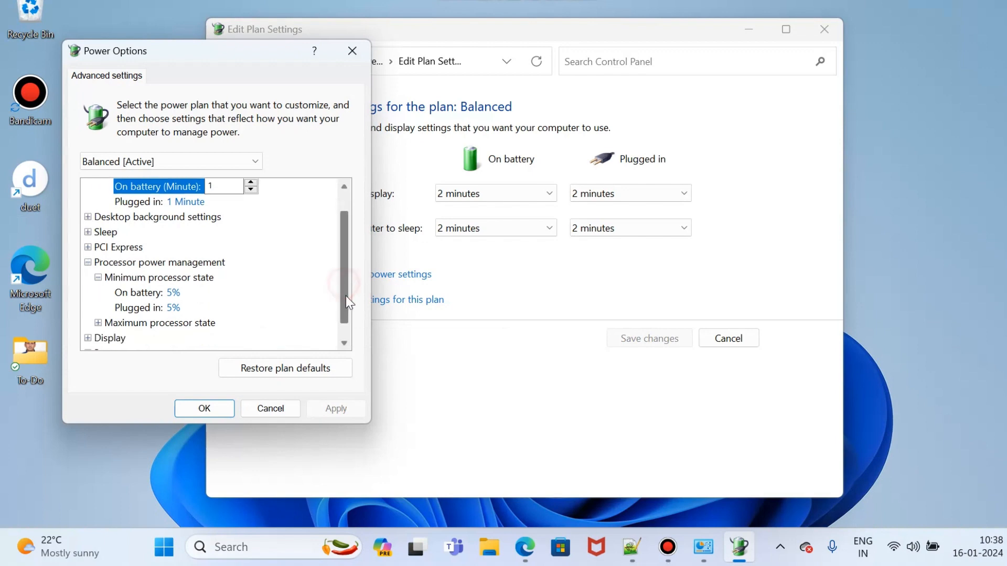
pyautogui.scroll(-3)
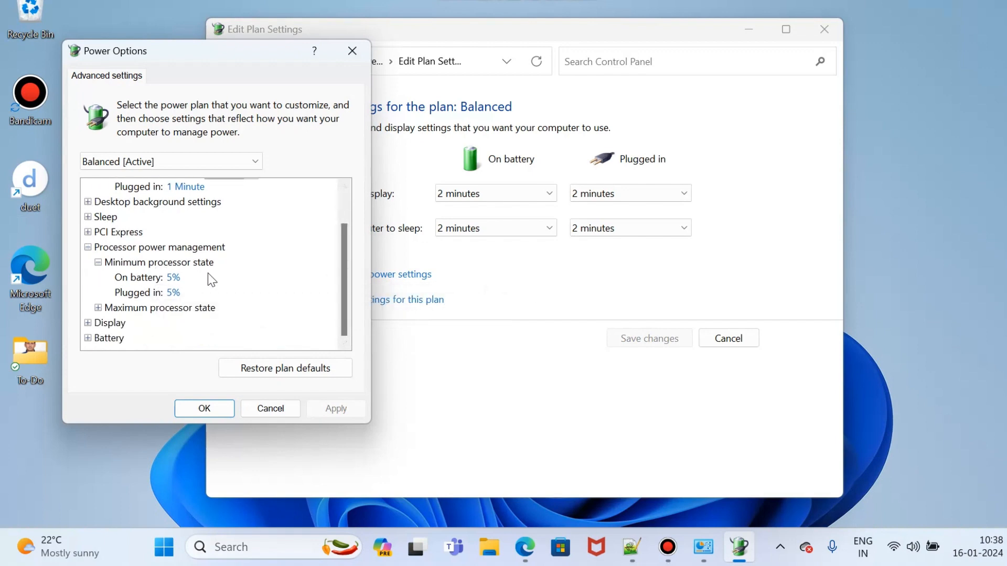
pyautogui.click(144, 277)
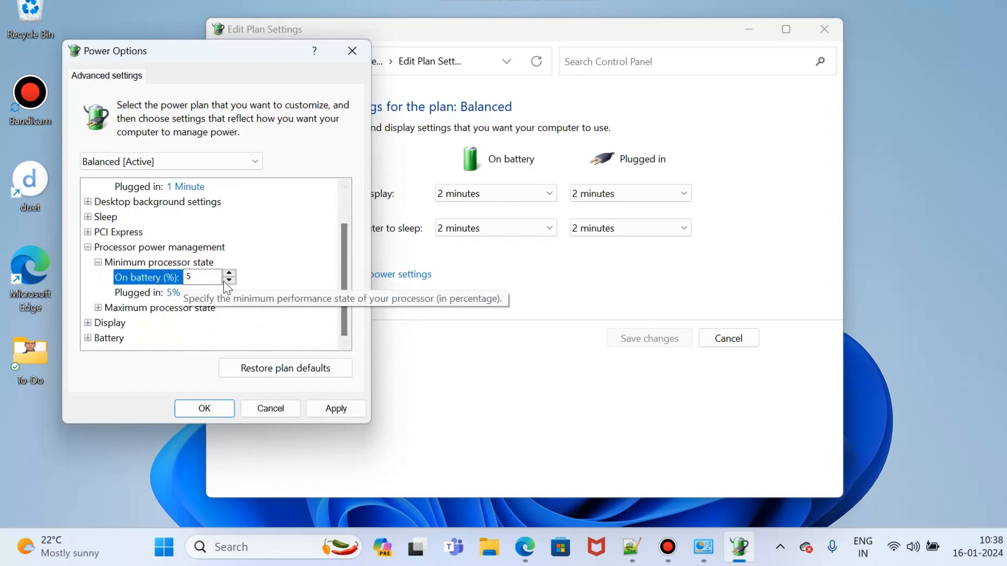
pyautogui.click(229, 272)
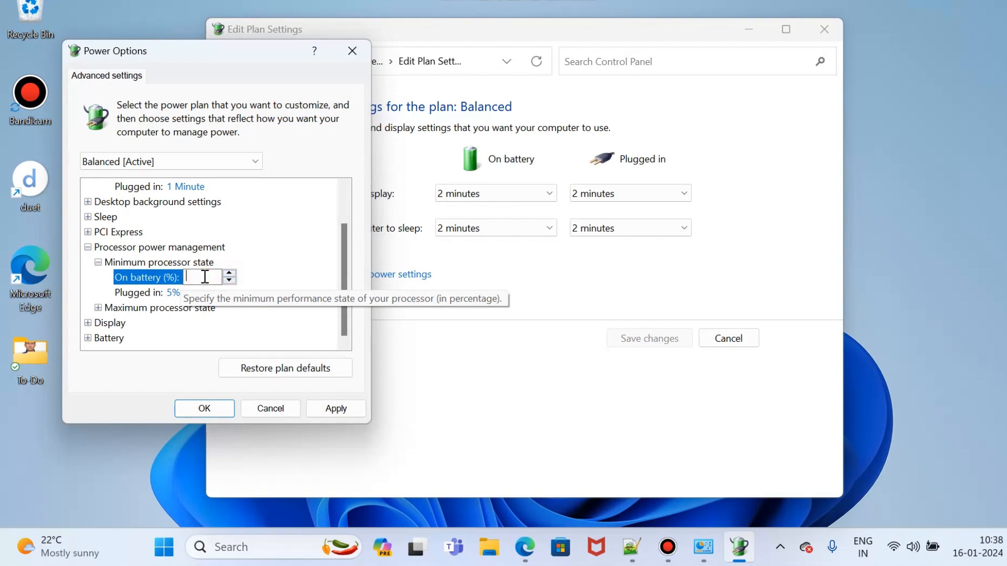
pyautogui.write('10')
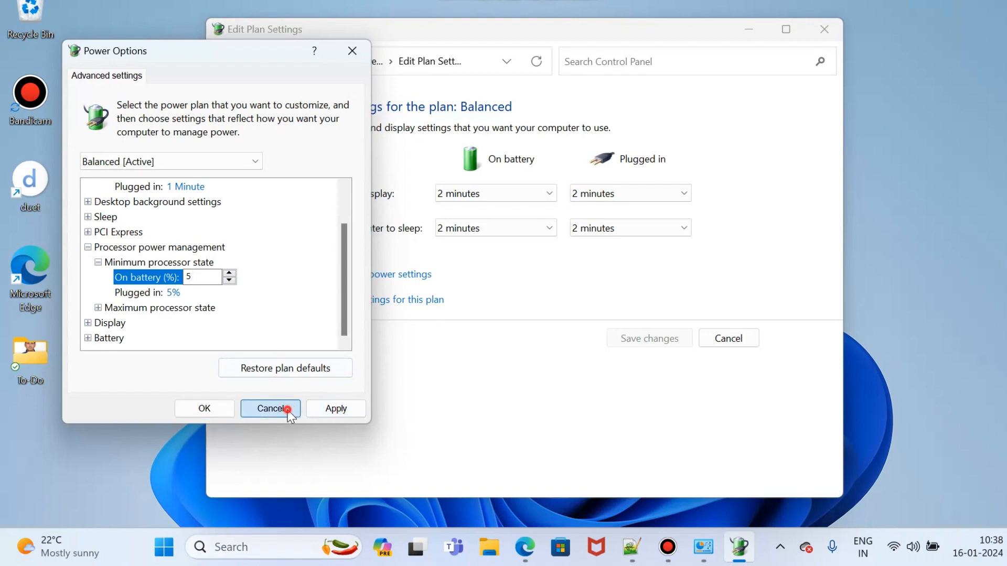
pyautogui.click(270, 408)
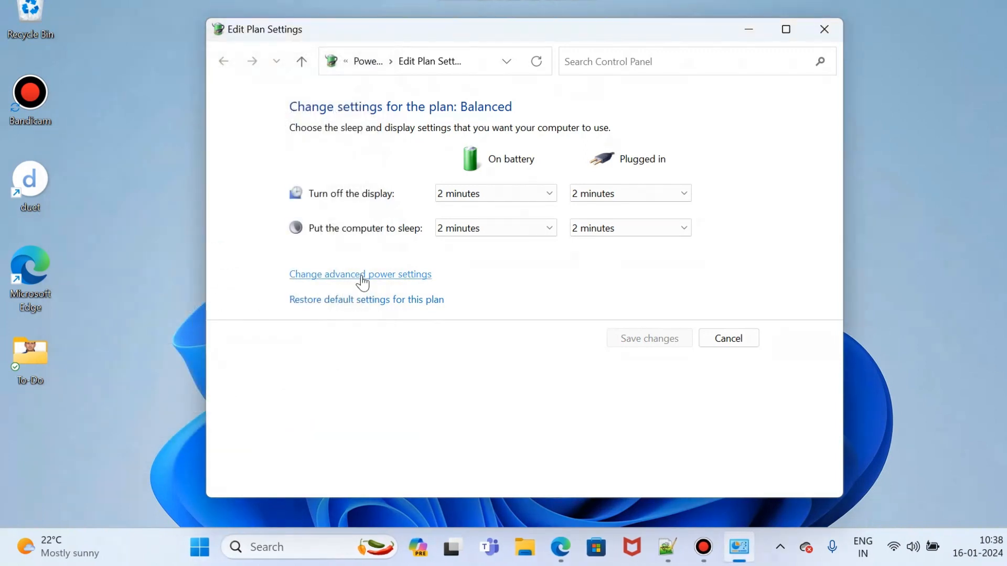
# - Reopen advanced settings and expand minimum (5%) and maximum (100%) processor states
pyautogui.click(360, 274)
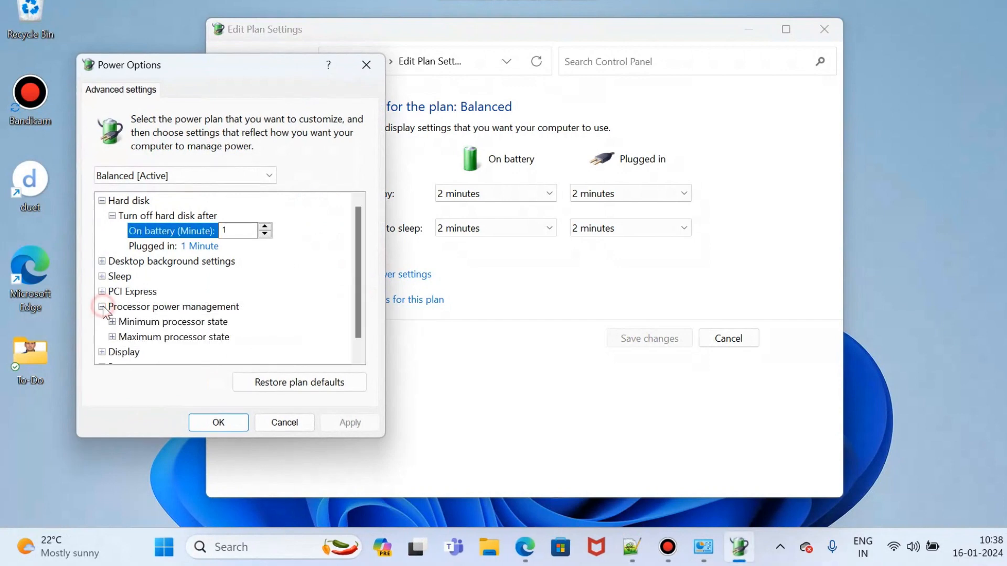
pyautogui.click(102, 306)
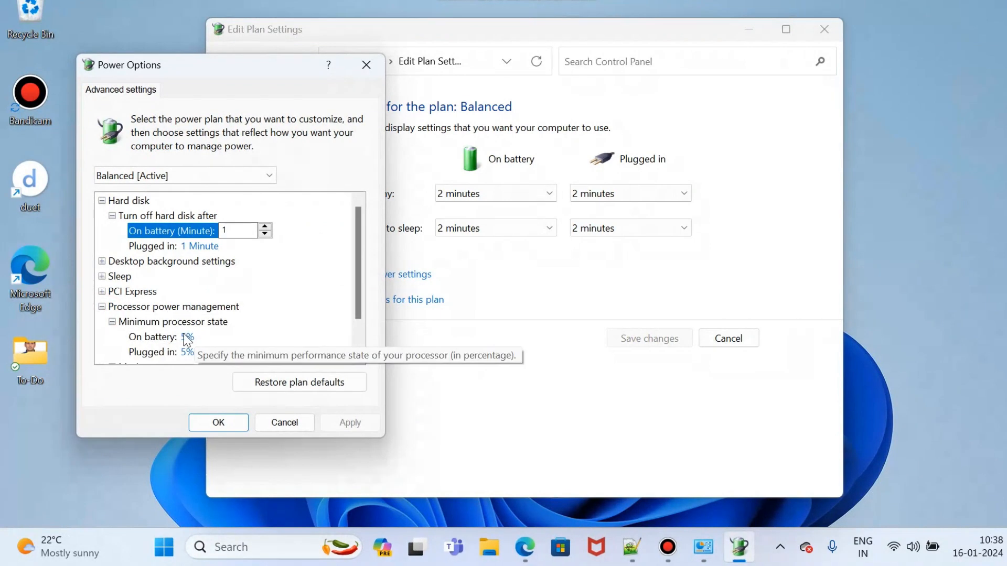
pyautogui.scroll(-3)
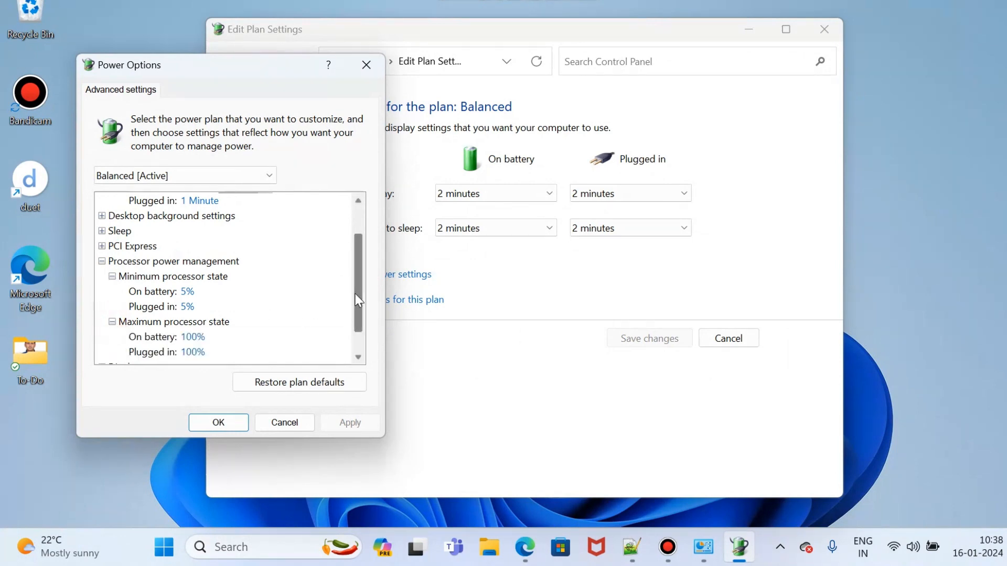
pyautogui.scroll(-3)
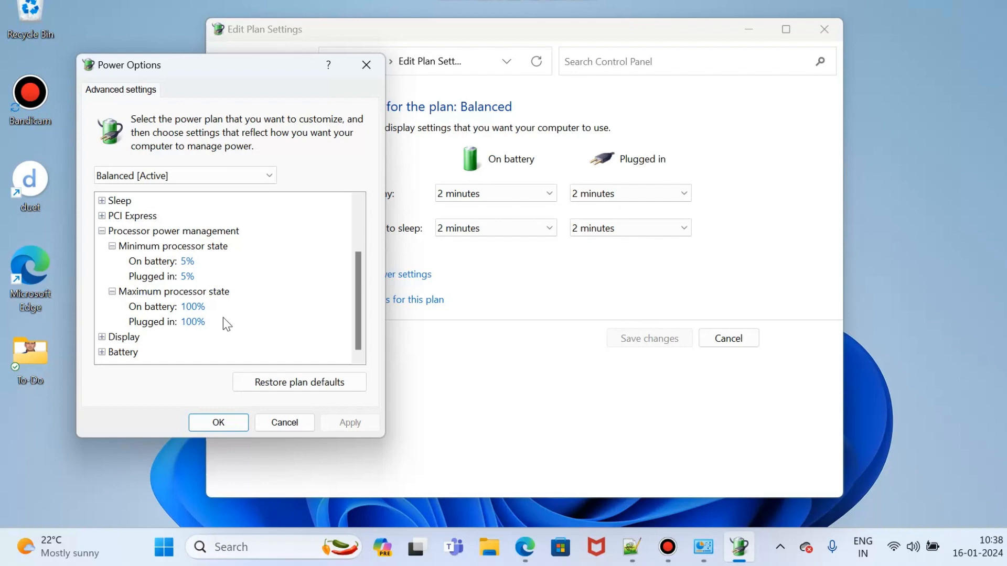
pyautogui.moveTo(202, 319)
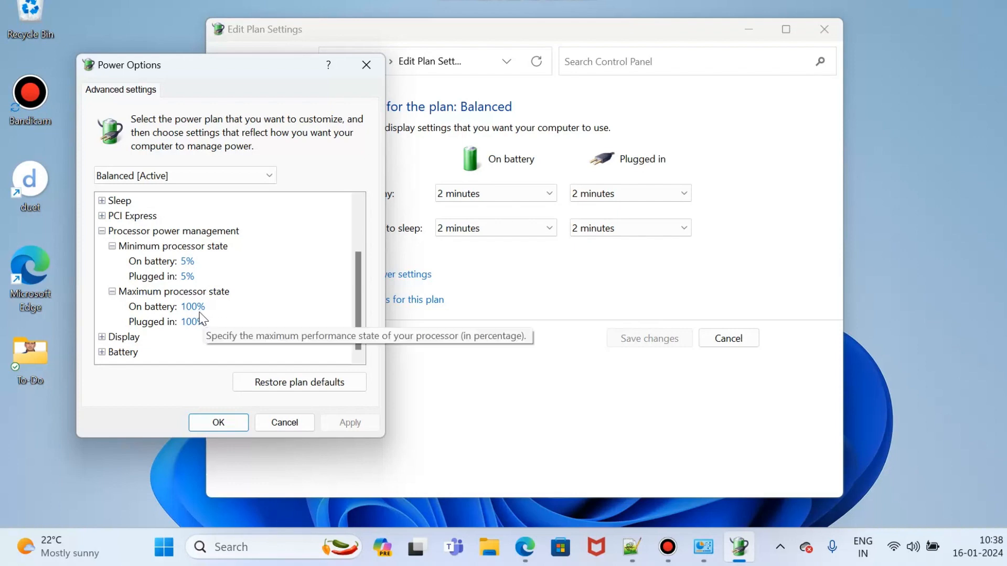
# - Set maximum processor state to 70% on battery and 70% plugged in
pyautogui.click(192, 306)
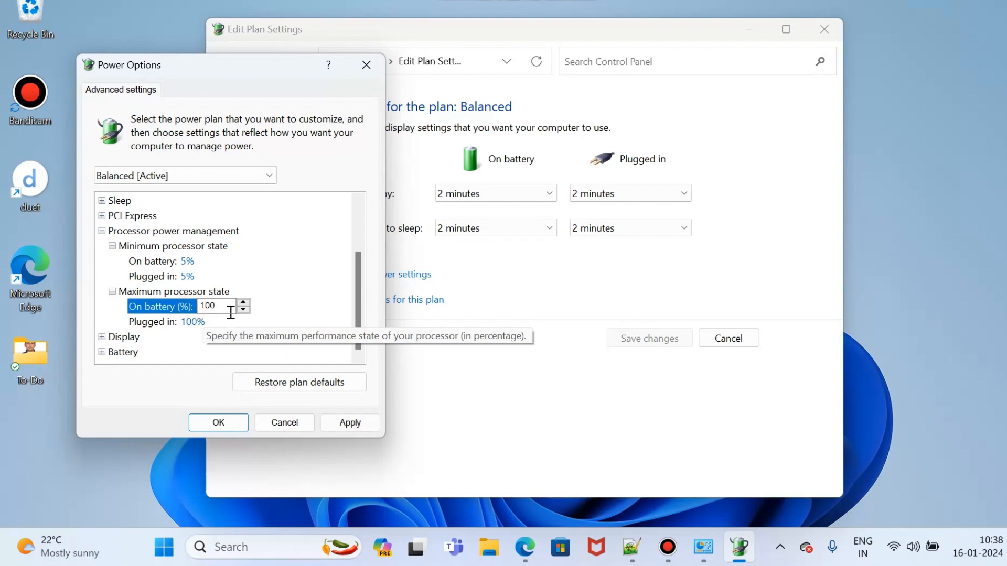
pyautogui.moveTo(224, 312)
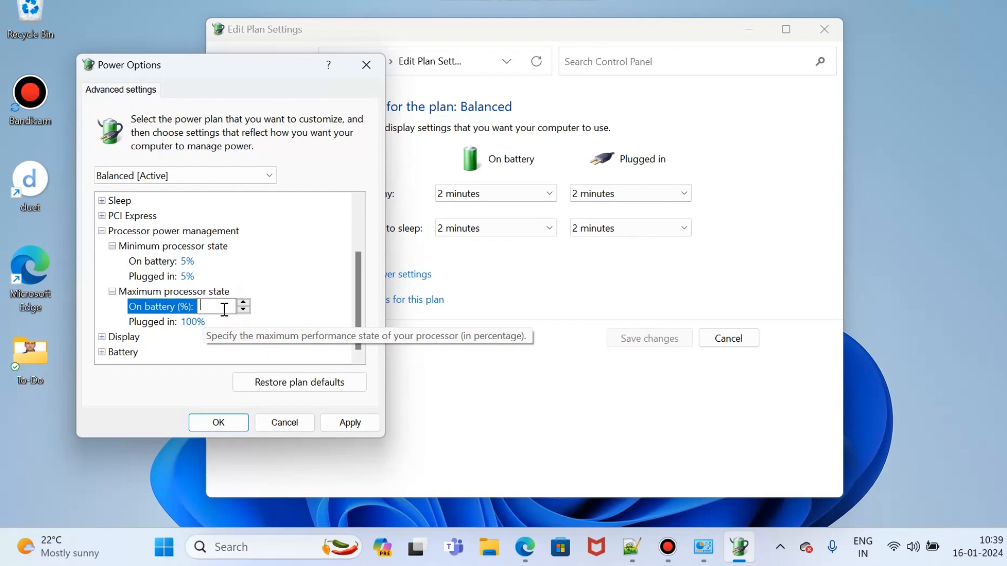
pyautogui.write('70')
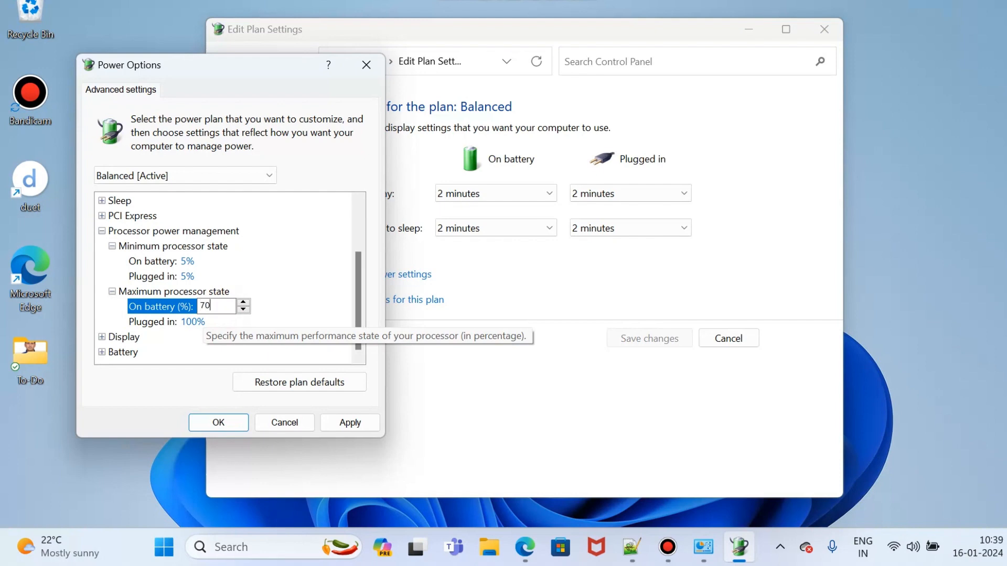
pyautogui.click(160, 321)
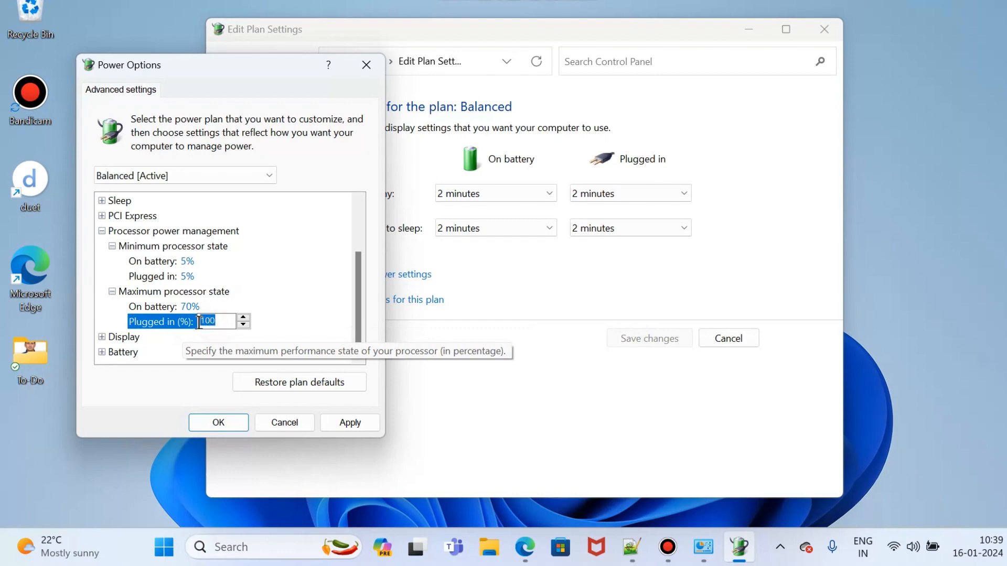
pyautogui.write('70')
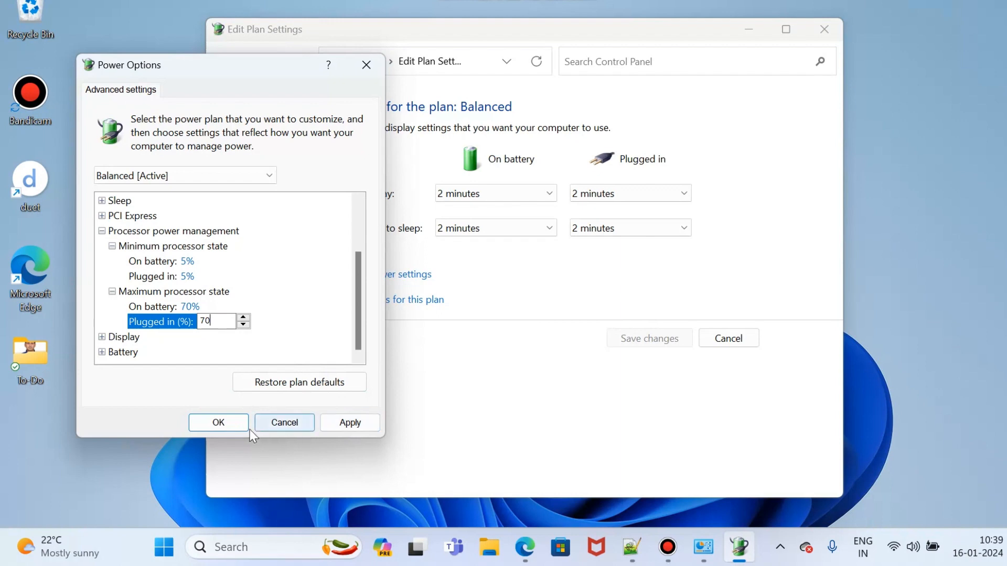
pyautogui.moveTo(223, 321)
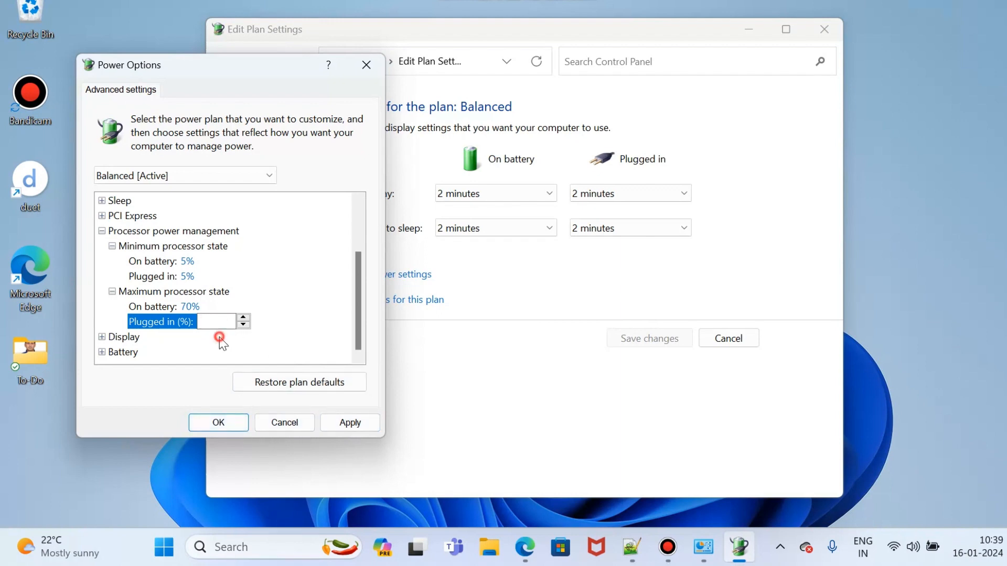
pyautogui.moveTo(283, 423)
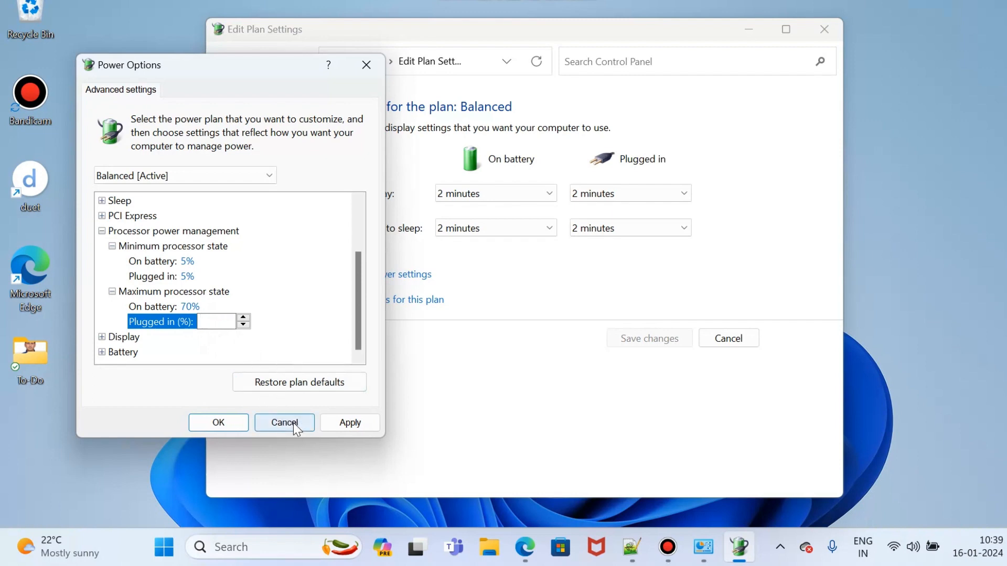
# - Cancel the Power Options dialog and close the Edit Plan Settings window
pyautogui.click(283, 423)
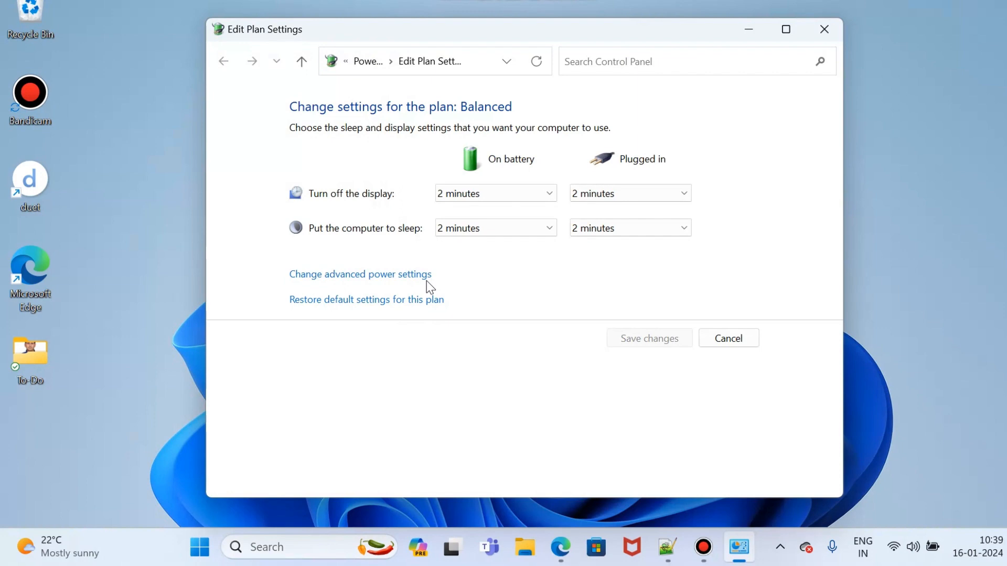
pyautogui.moveTo(825, 29)
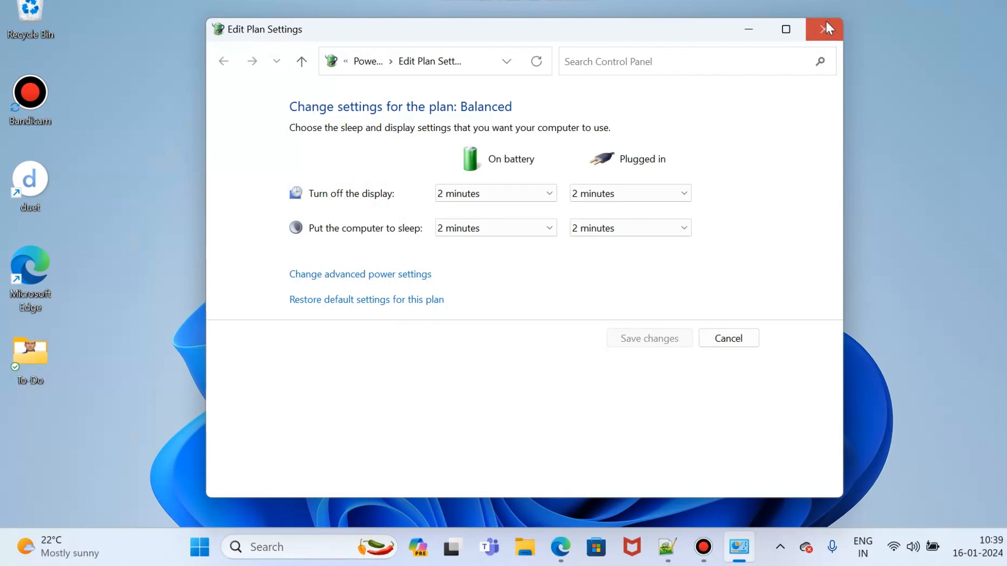
pyautogui.click(826, 29)
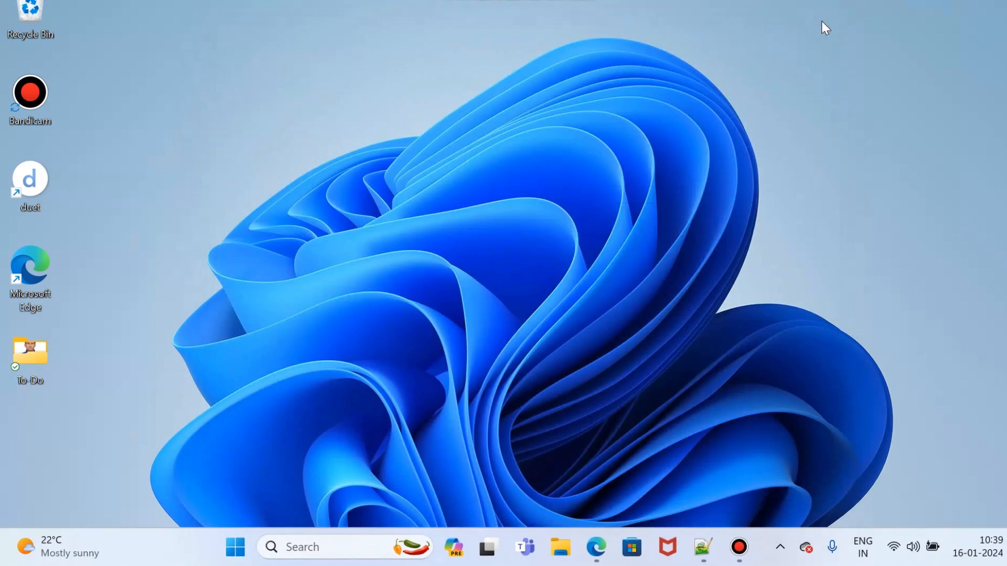